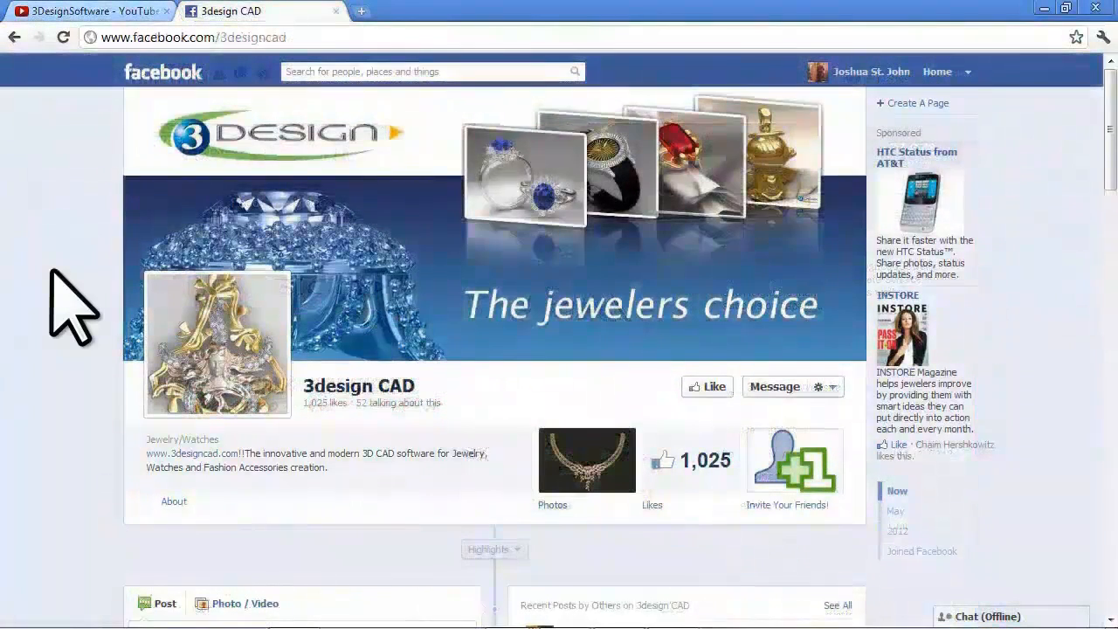
# - Scroll to display the gold five-petal flower with its blue pear-shaped stone
pyautogui.scroll(-3)
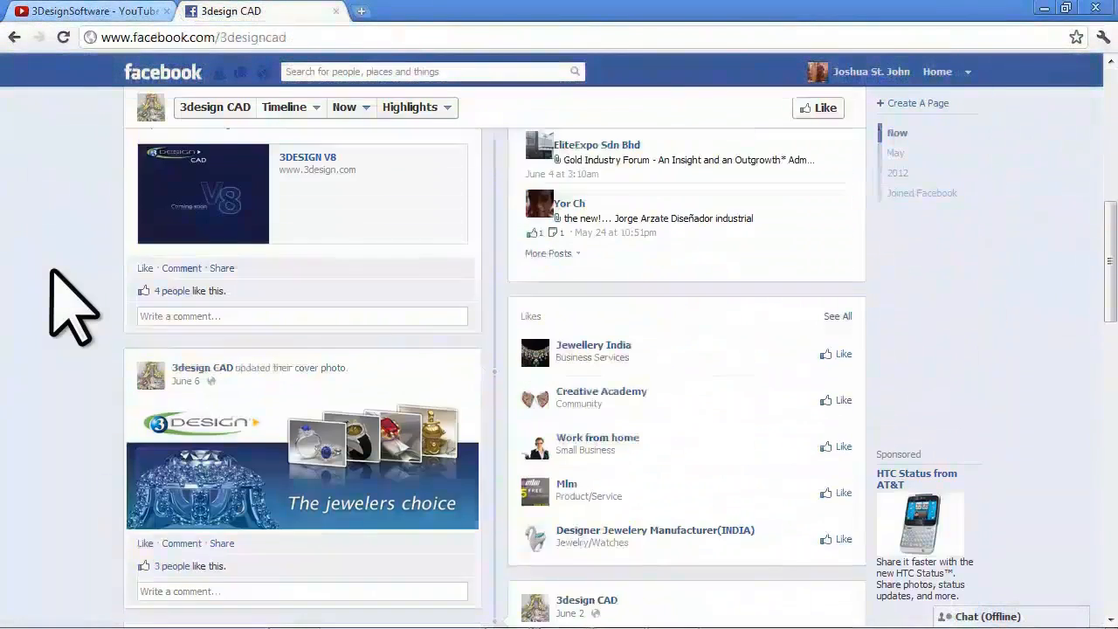
pyautogui.scroll(-3)
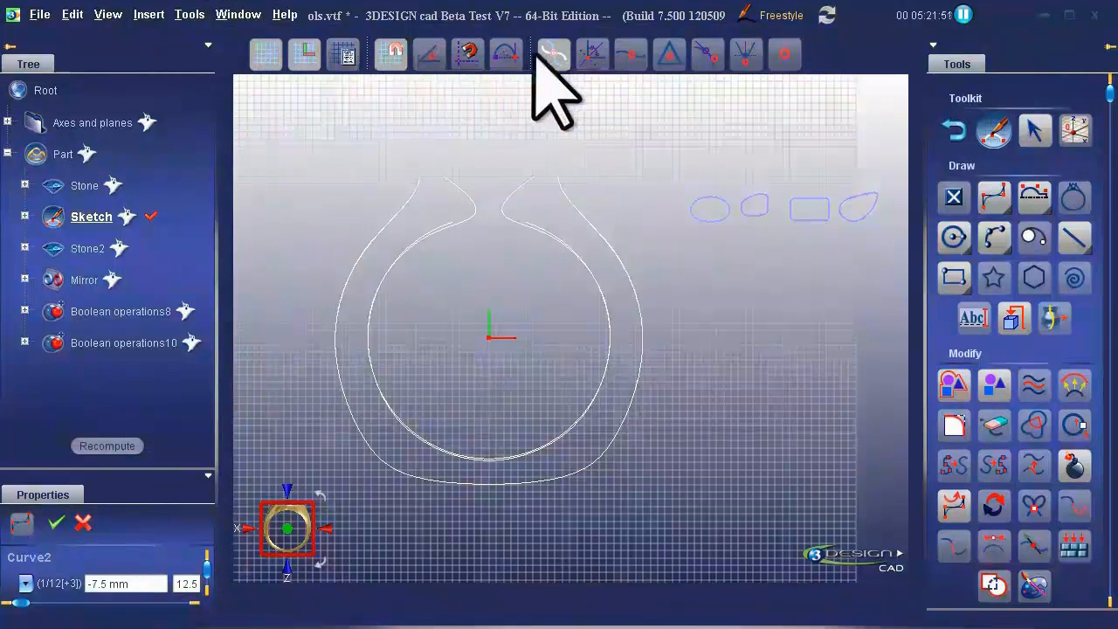
pyautogui.moveTo(598, 65)
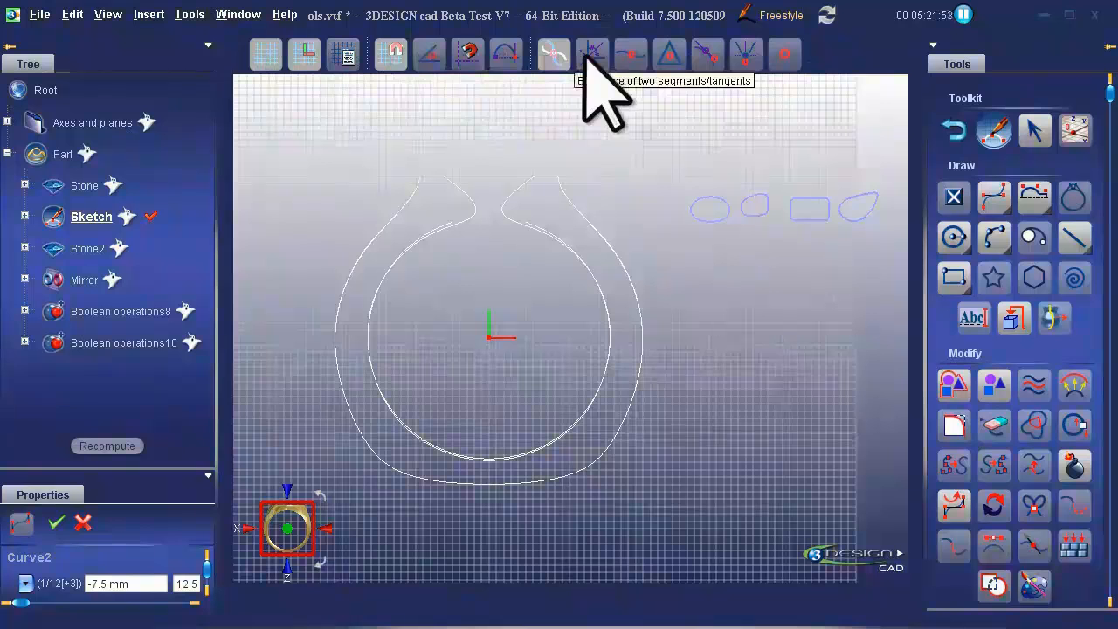
pyautogui.moveTo(673, 96)
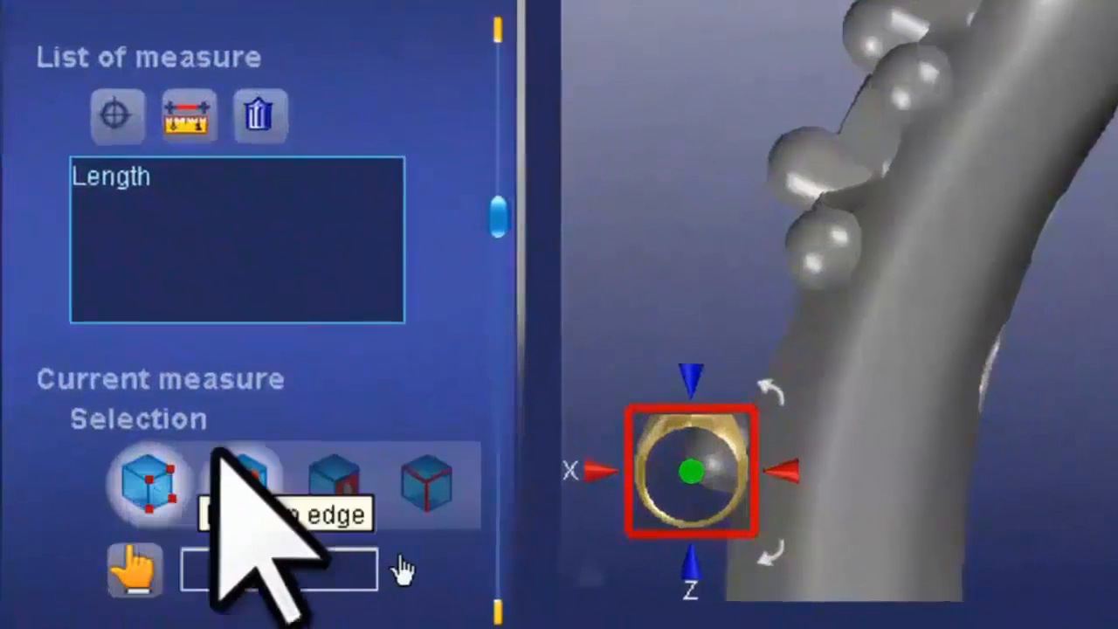
pyautogui.moveTo(332, 481)
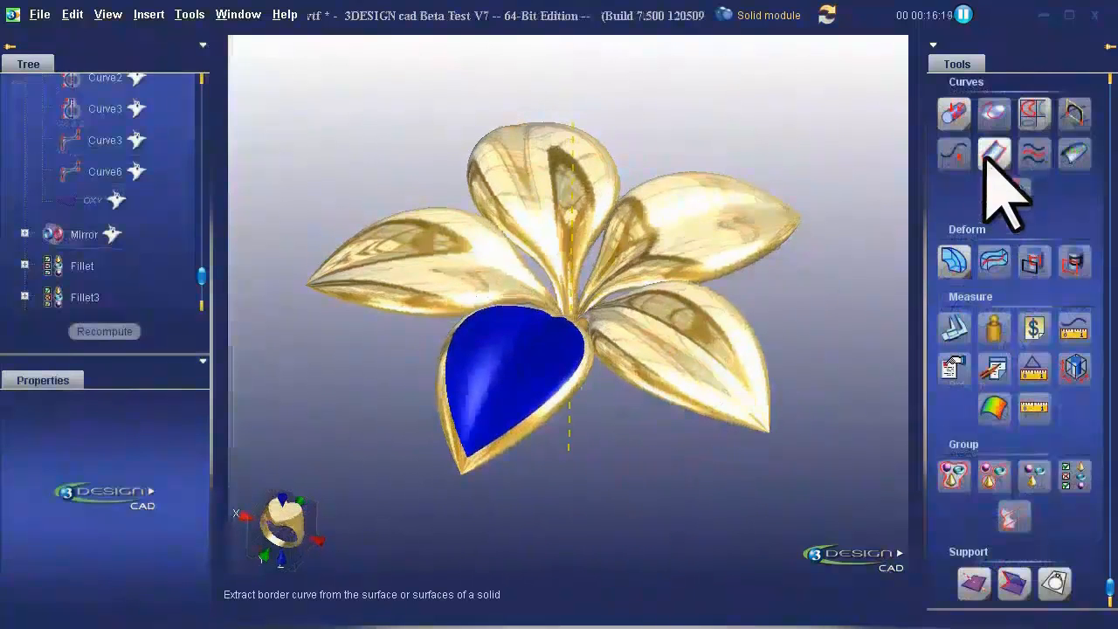
# - Extract the petal's border curve and start a swept surface along it
pyautogui.click(993, 154)
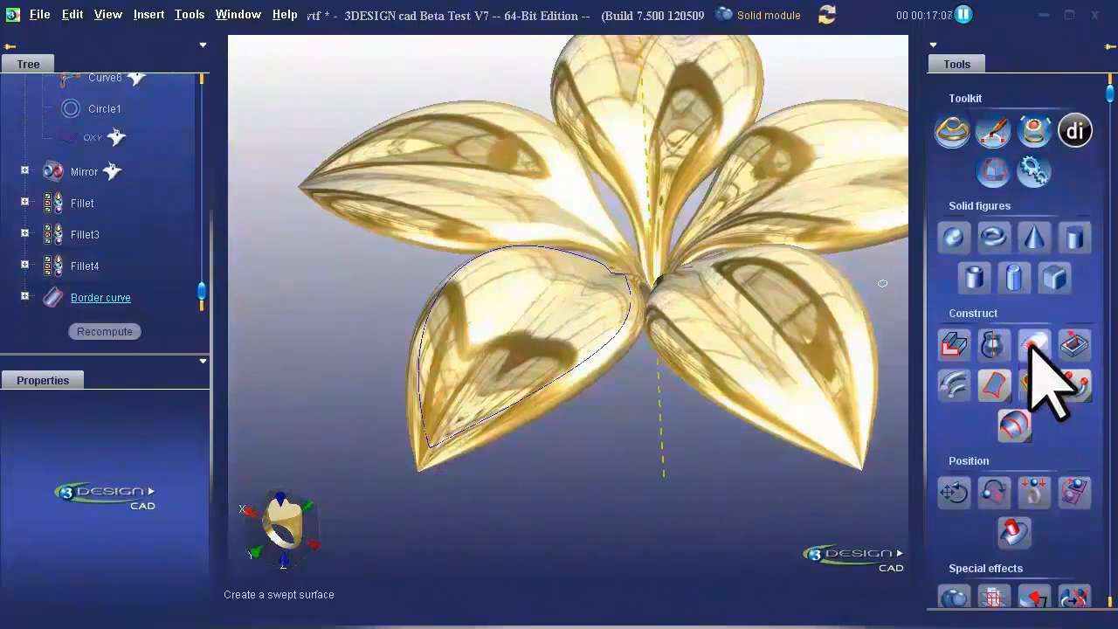
pyautogui.click(1035, 345)
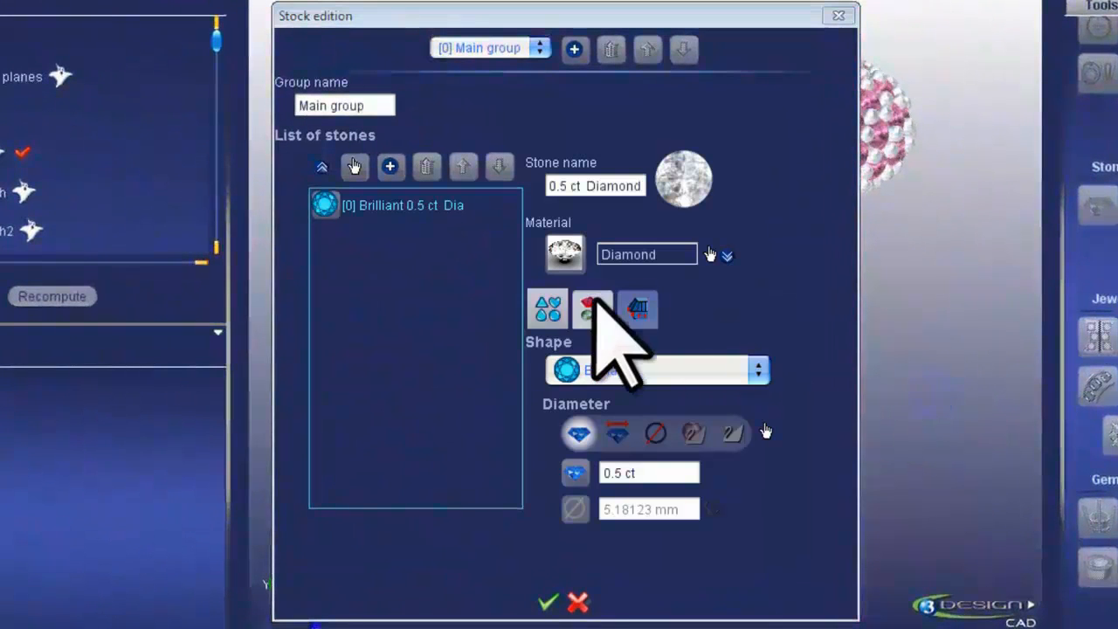
pyautogui.moveTo(592, 308)
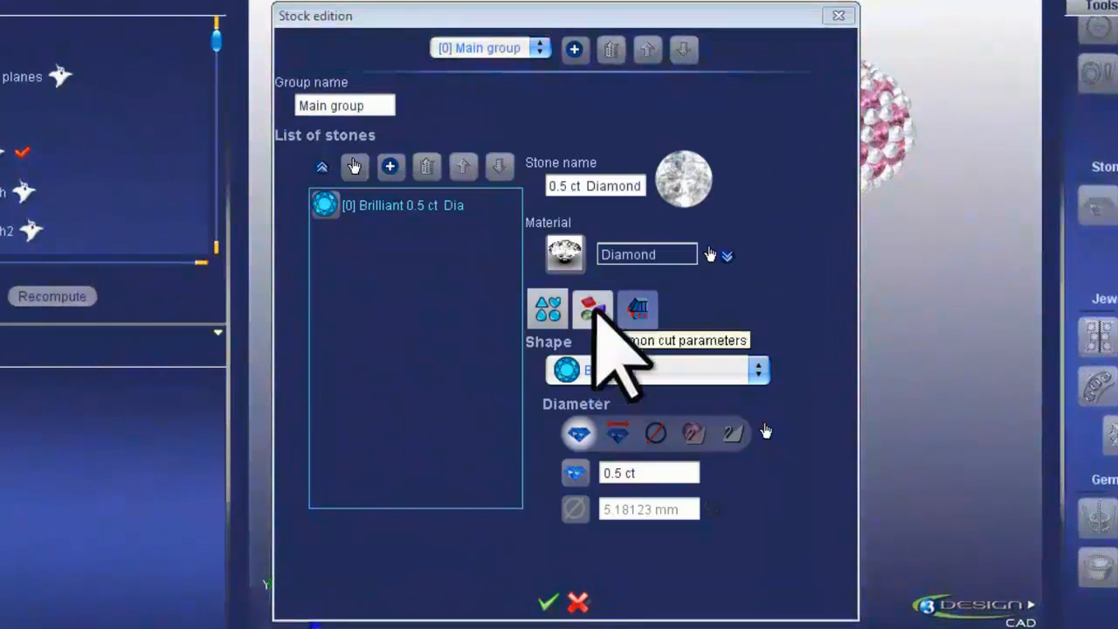
# - Show the 0.5 ct diamond's common cut parameters, then its cut height and table proportions
pyautogui.click(592, 307)
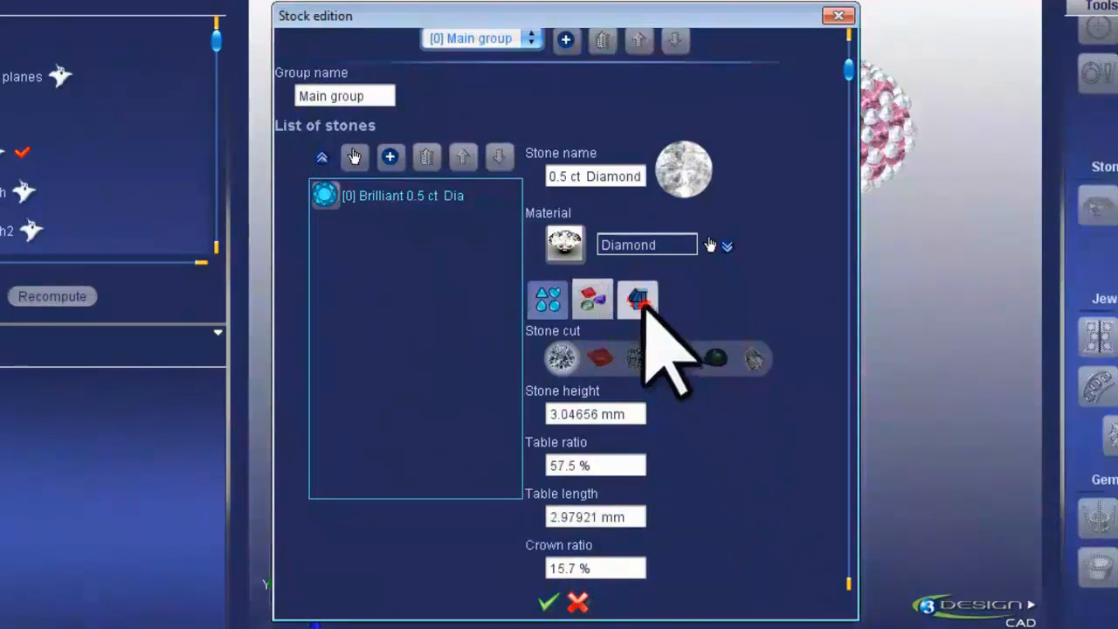
pyautogui.click(547, 602)
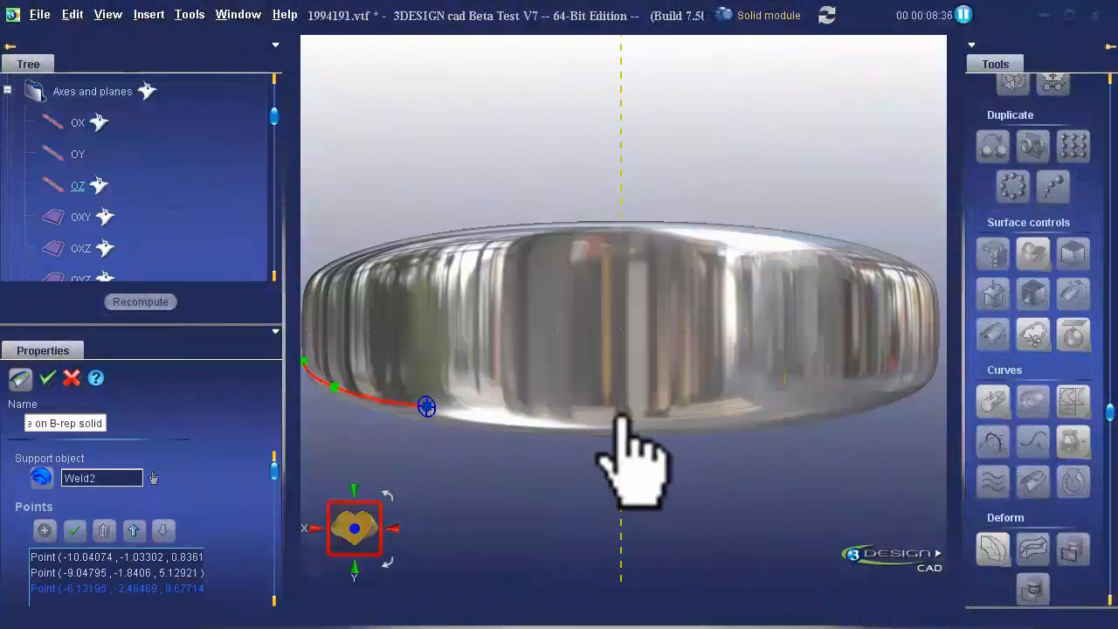
# - Draw the curve on Weld2 from the band's left side through its centre to the right edge
pyautogui.moveTo(426, 406); pyautogui.dragTo(620, 417)
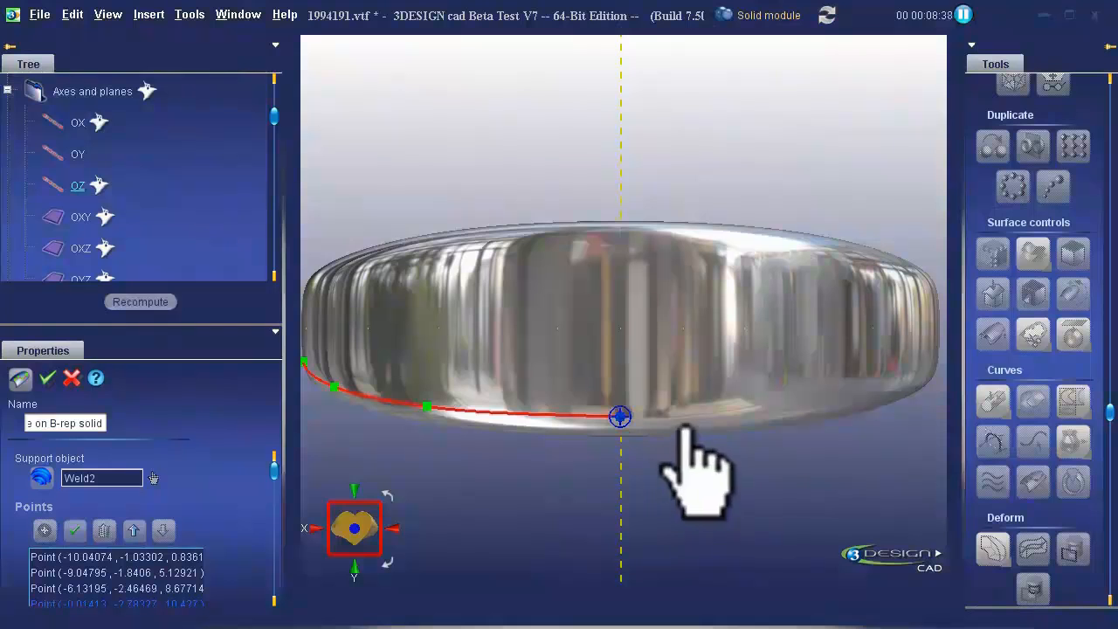
pyautogui.moveTo(620, 416); pyautogui.dragTo(757, 409)
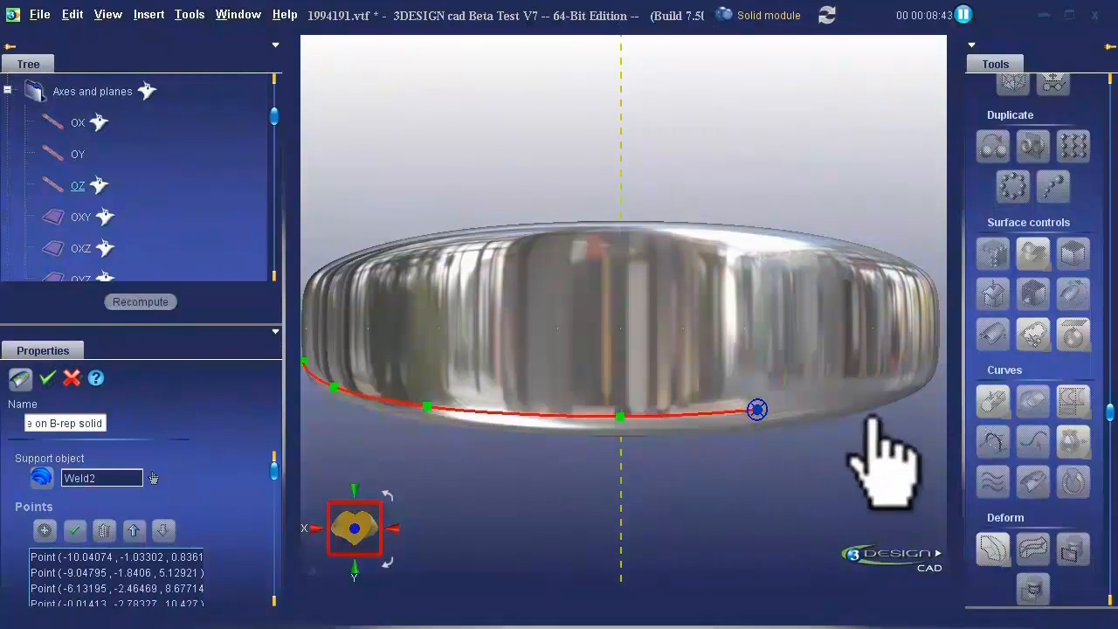
pyautogui.moveTo(757, 408); pyautogui.dragTo(851, 402)
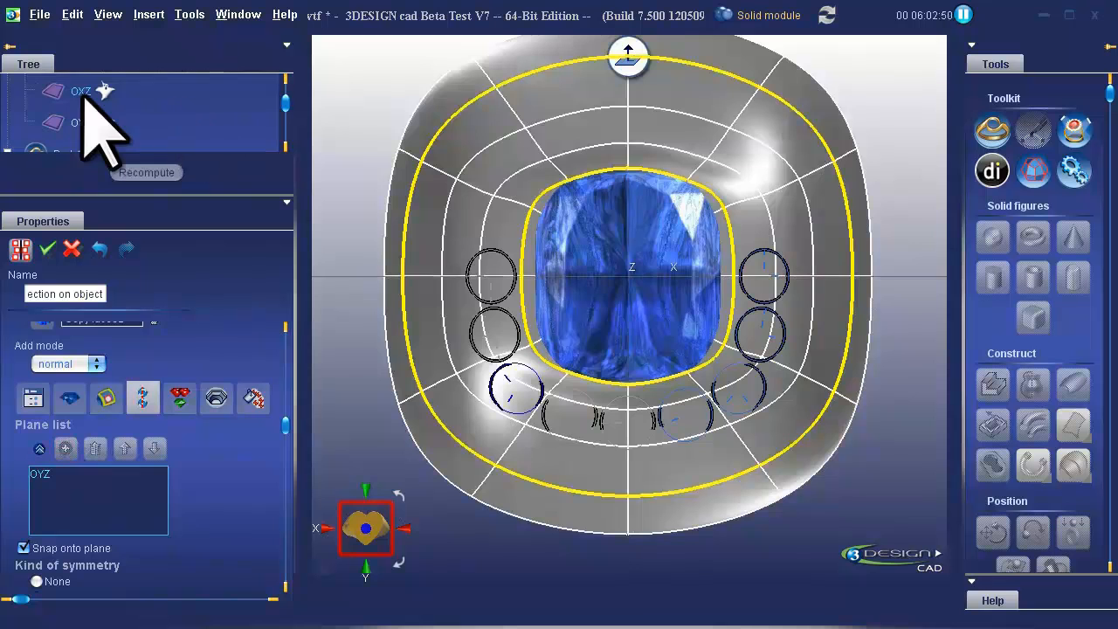
# - Apply Automatic pave with 0.03 ct stones in a hexagonal layout
pyautogui.click(253, 428)
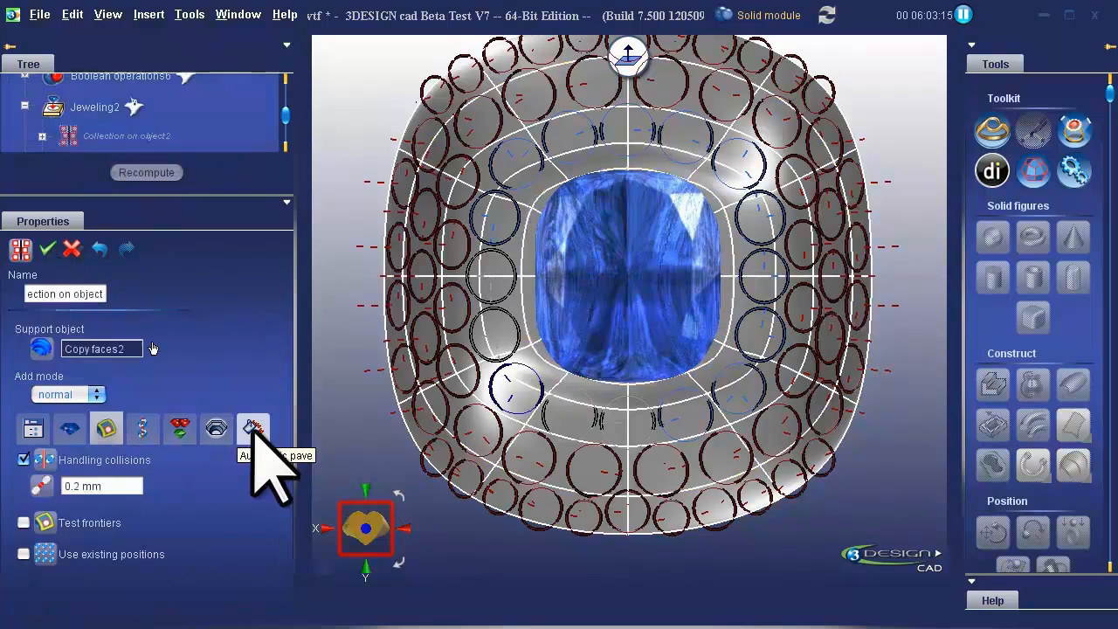
pyautogui.click(253, 428)
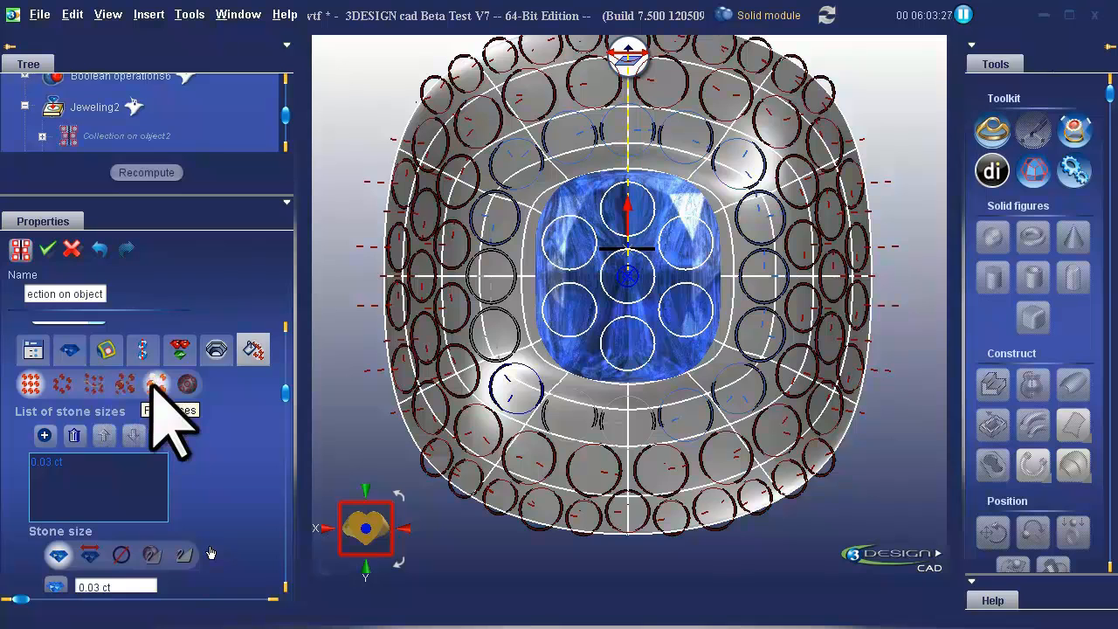
pyautogui.moveTo(254, 436)
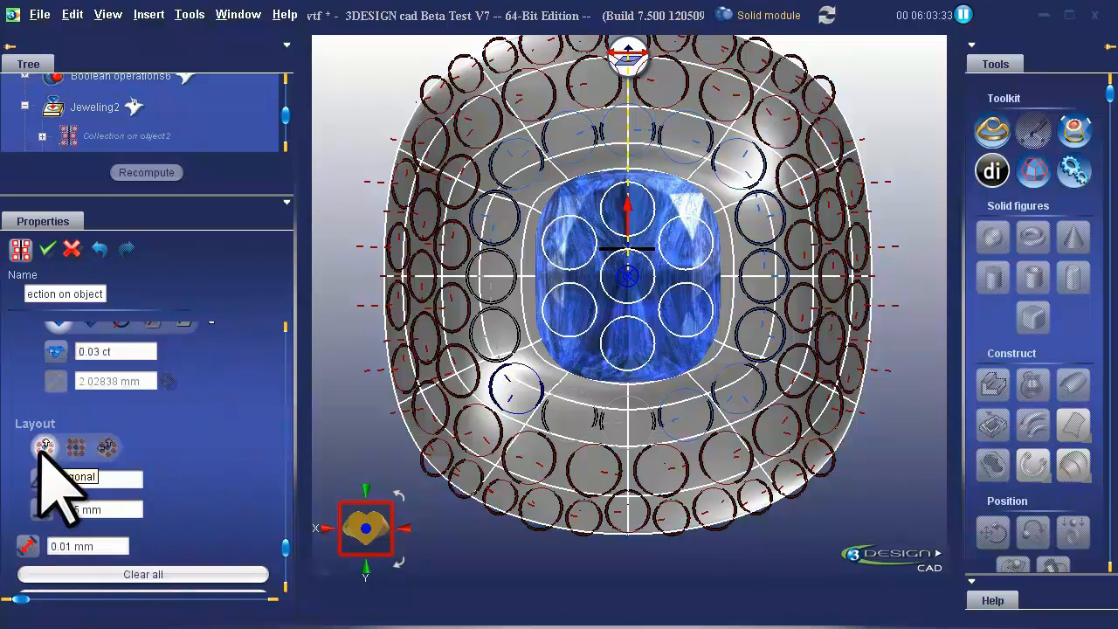
pyautogui.click(106, 448)
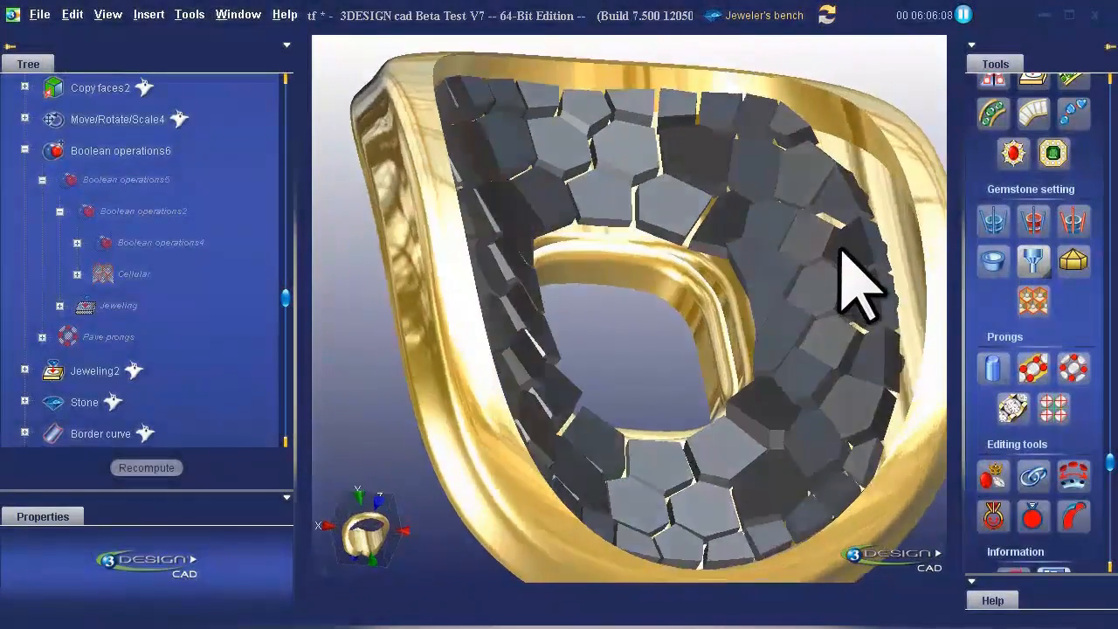
# - Orbit the view to show the ring's honeycomb pave face from a turned angle
pyautogui.moveTo(860, 284); pyautogui.dragTo(638, 397)
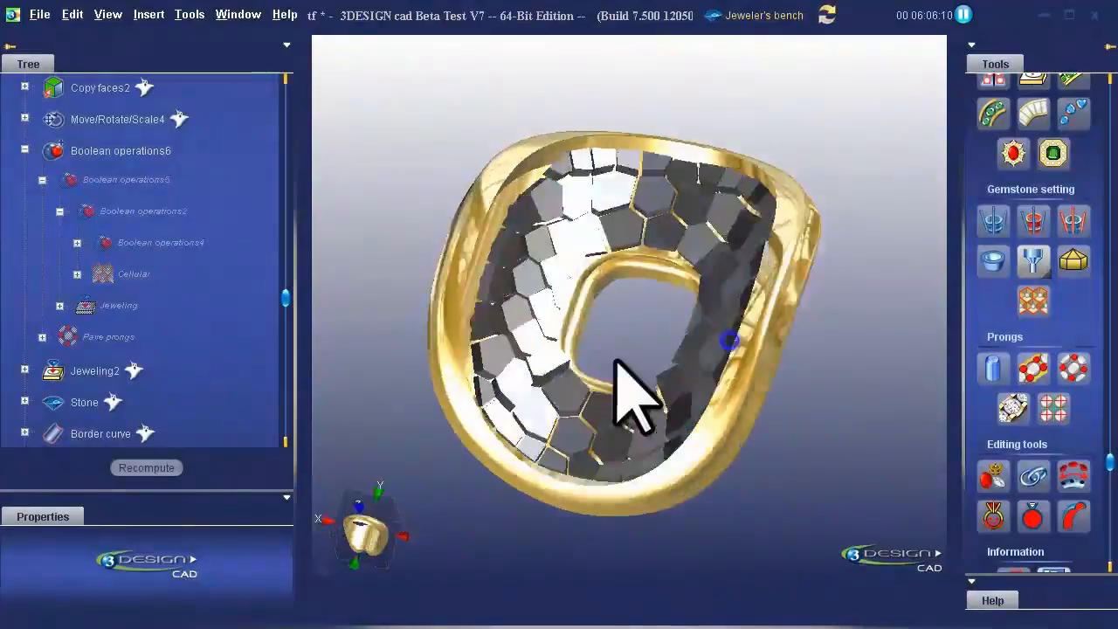